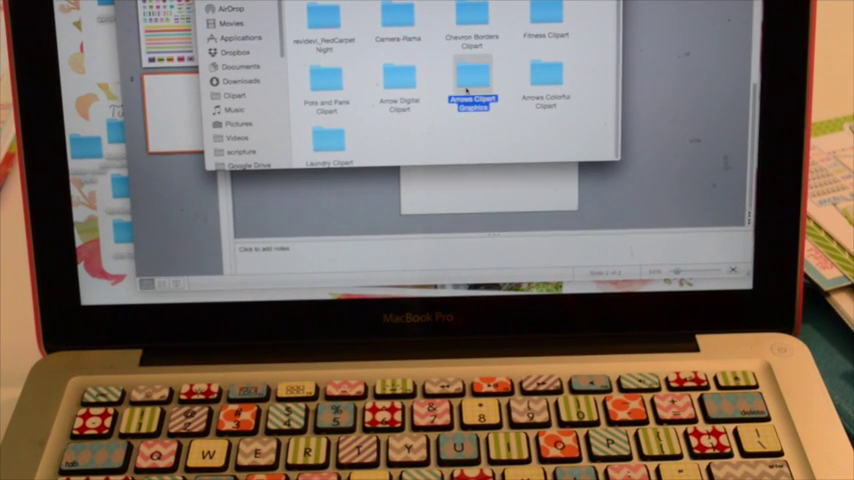
# - Browse into a clipart folder in the Insert Picture dialog to view its images
pyautogui.doubleClick(470, 100)
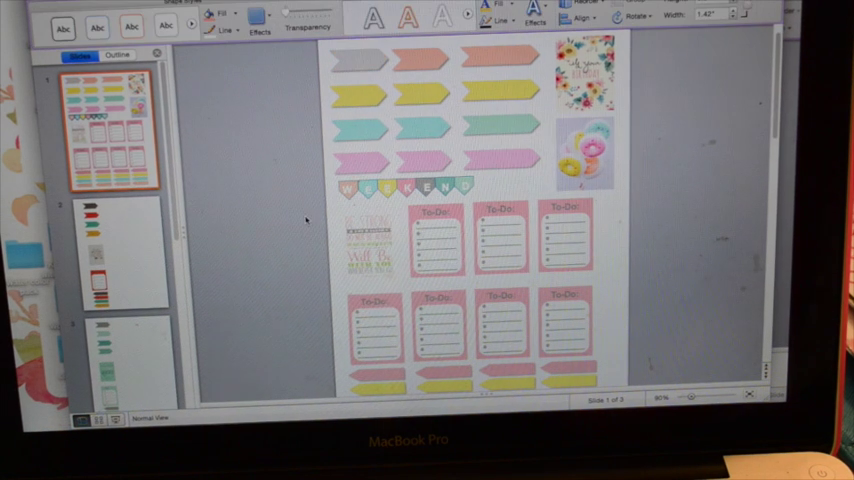
pyautogui.moveTo(316, 90)
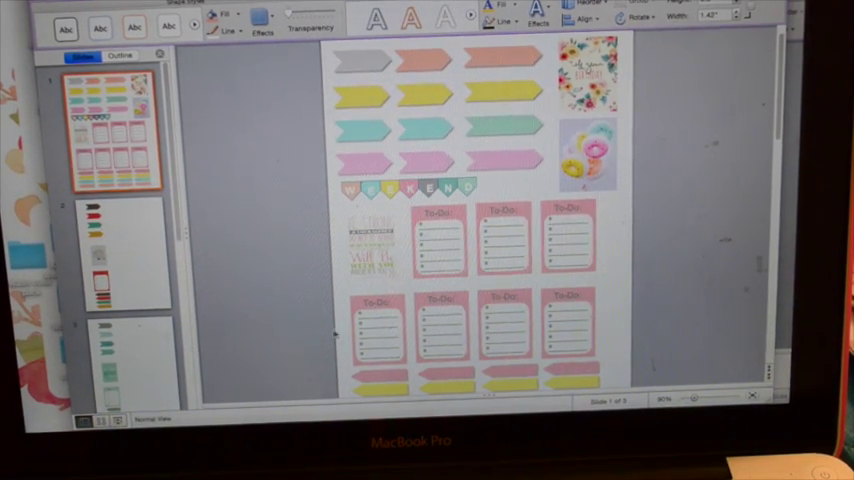
pyautogui.moveTo(600, 296)
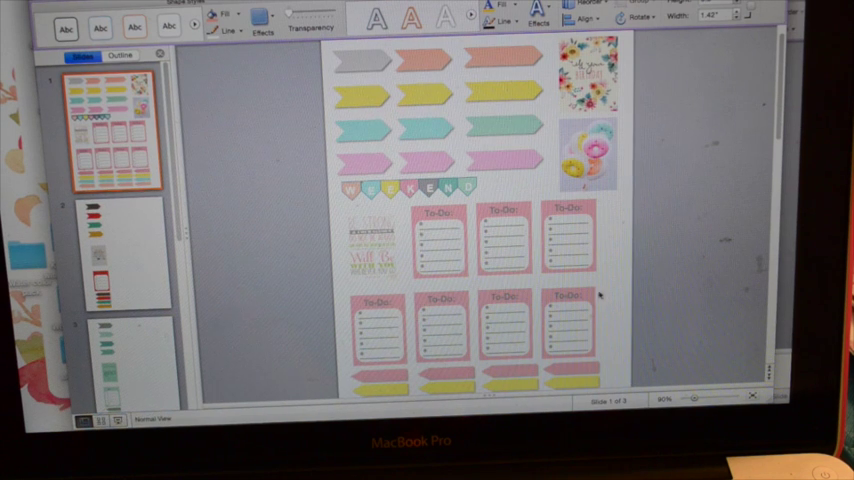